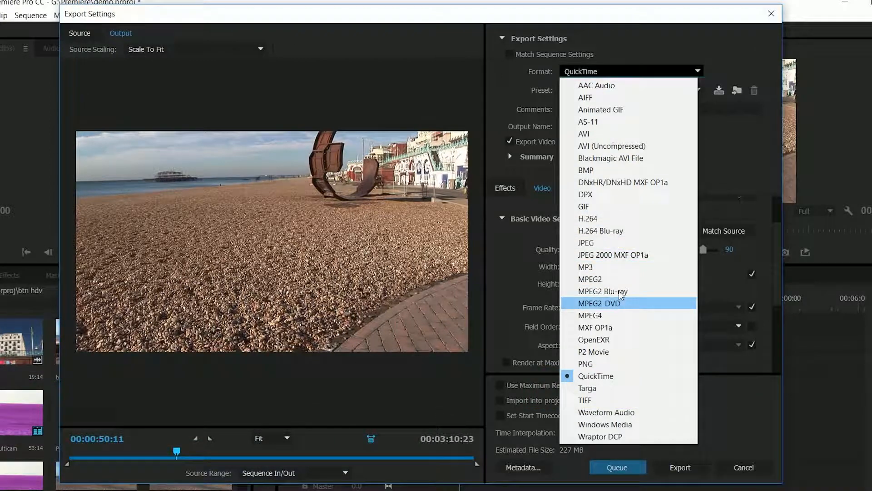
{"action": "mouse_move", "coordinate": [627, 189]}
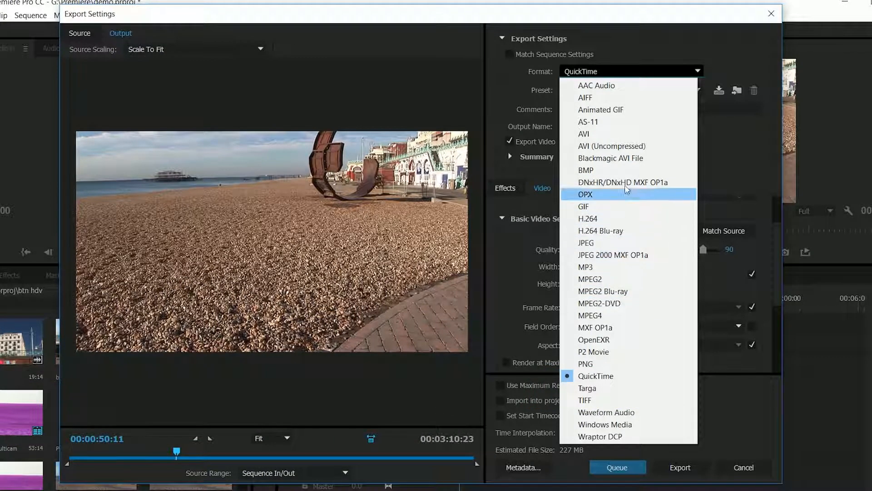
{"action": "mouse_move", "coordinate": [622, 184]}
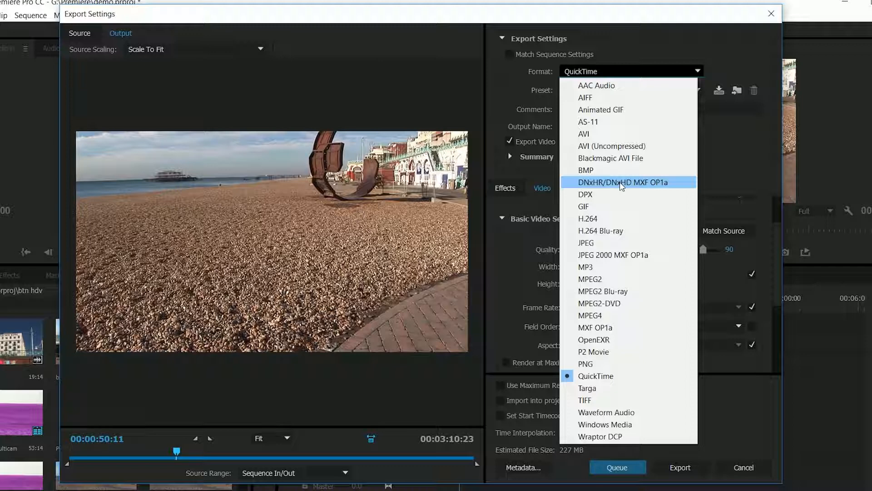
Set the export format to DNxHR/DNxHD MXF OP1a, then reopen the format list
{"action": "left_click", "coordinate": [596, 376]}
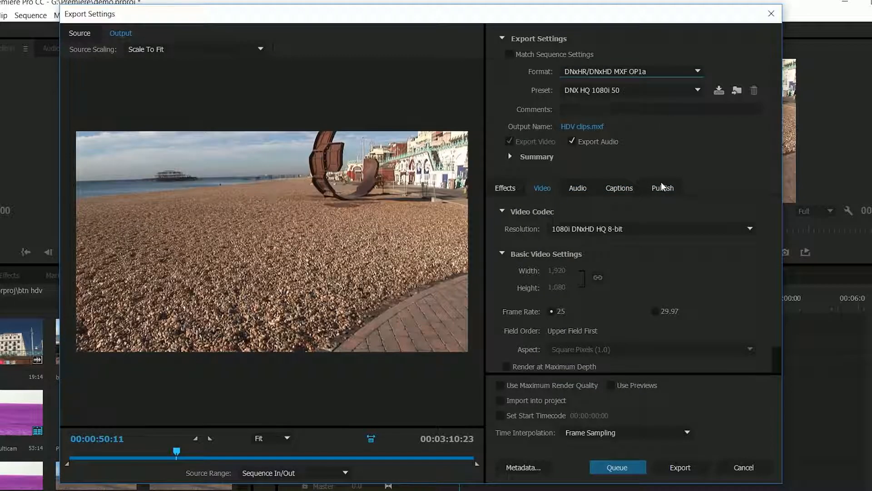
{"action": "mouse_move", "coordinate": [641, 79]}
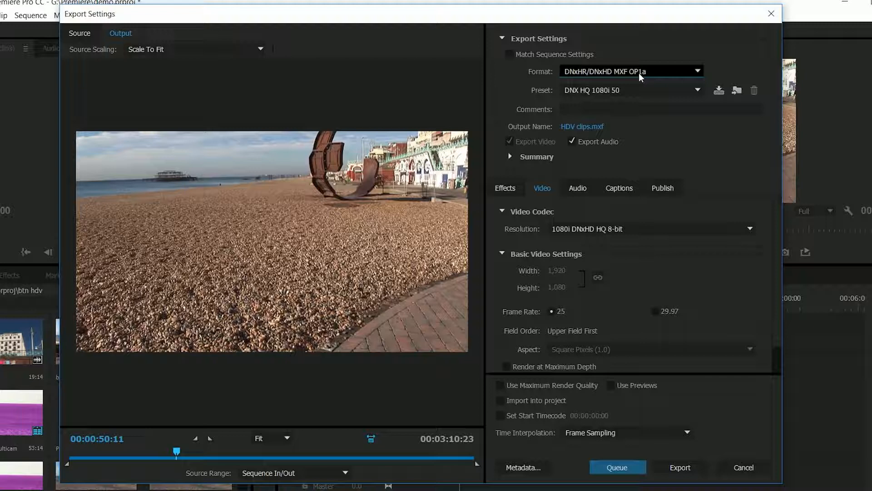
{"action": "left_click", "coordinate": [697, 71]}
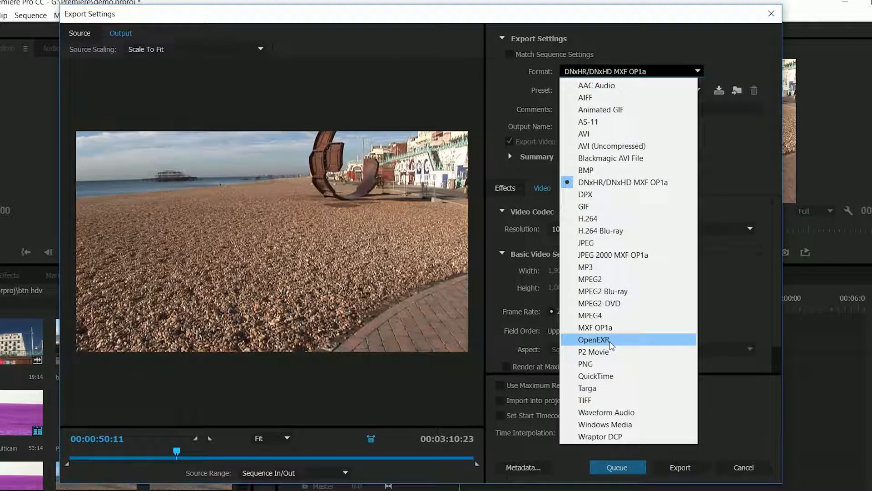
{"action": "mouse_move", "coordinate": [601, 436]}
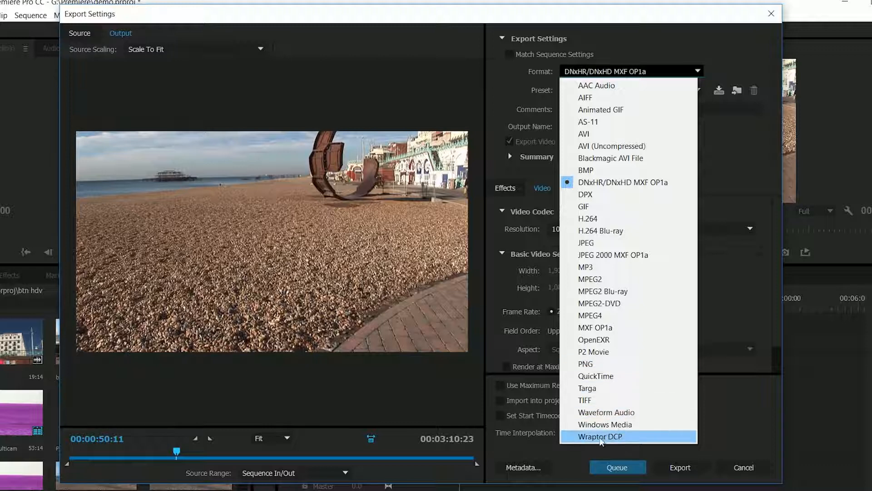
Choose H.264 so the export is an MP4 using Match Source - High bitrate
{"action": "left_click", "coordinate": [601, 436]}
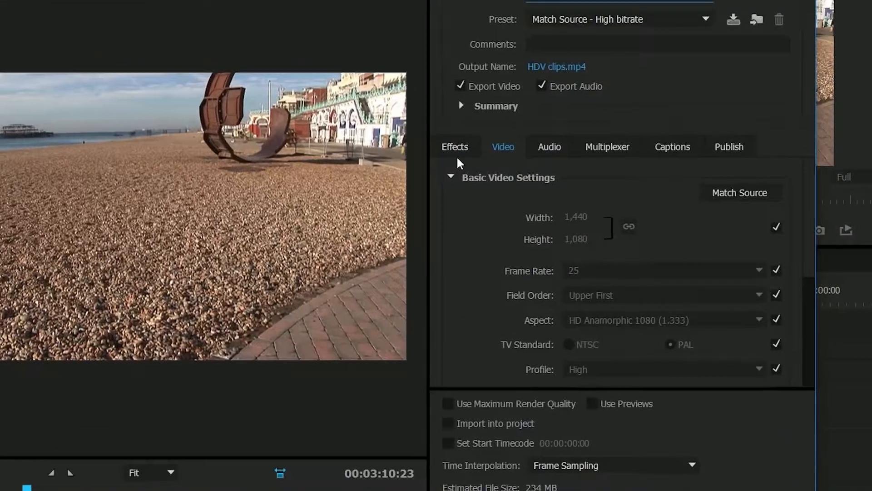
Turn off Lumetri Look, then try Image Overlay with None applied and disable it
{"action": "left_click", "coordinate": [456, 146]}
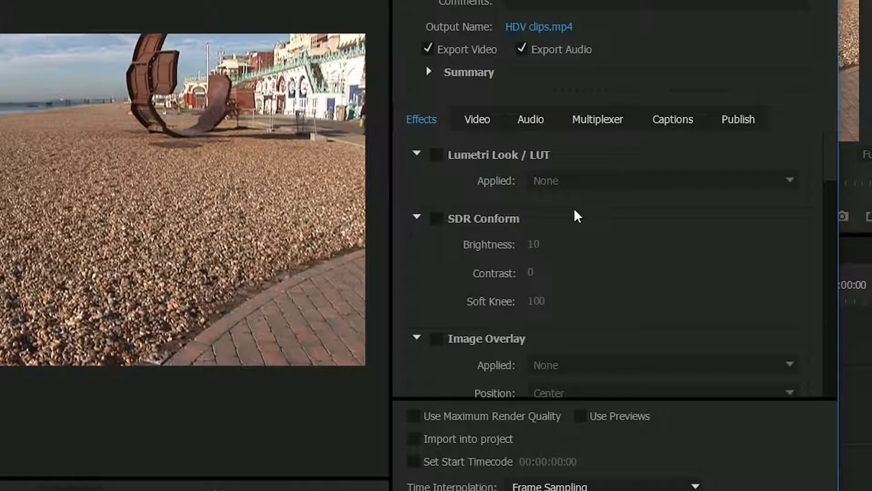
{"action": "mouse_move", "coordinate": [433, 207]}
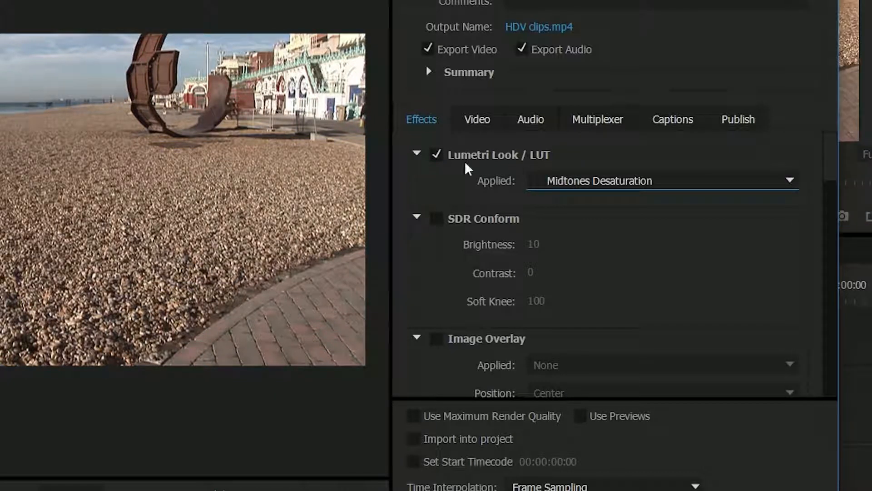
{"action": "left_click", "coordinate": [436, 155]}
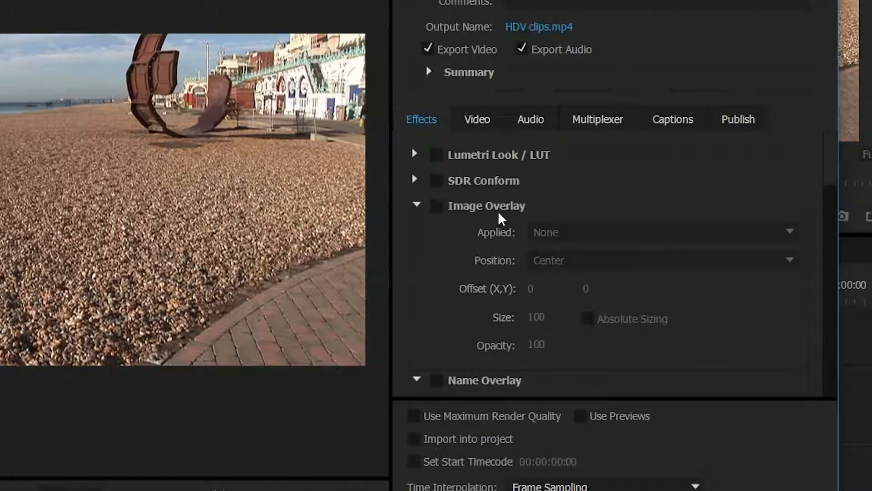
{"action": "left_click", "coordinate": [436, 206]}
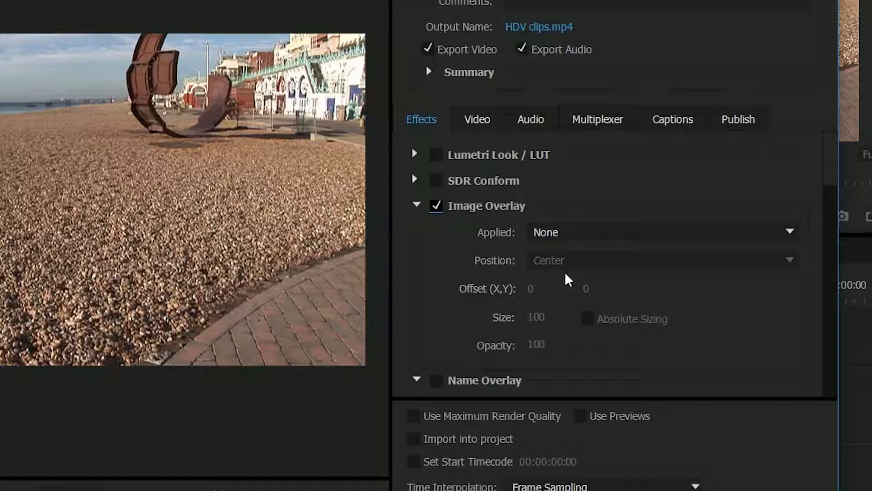
{"action": "left_click", "coordinate": [655, 232]}
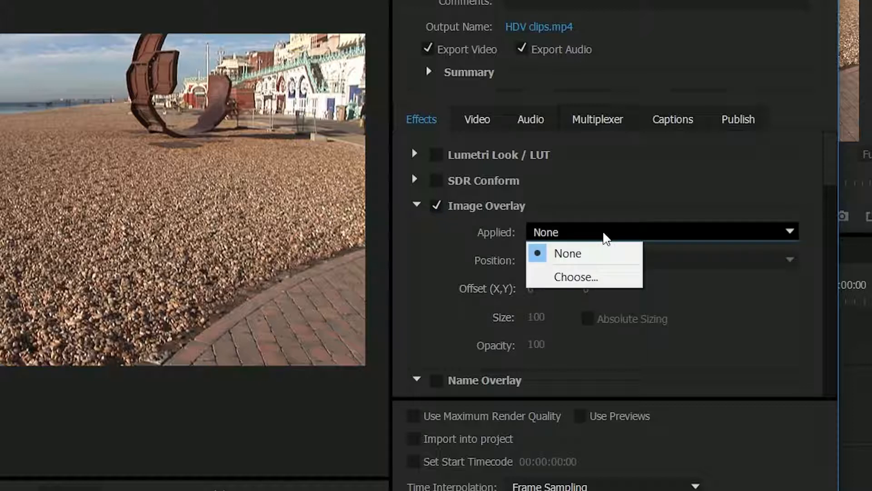
{"action": "left_click", "coordinate": [567, 253]}
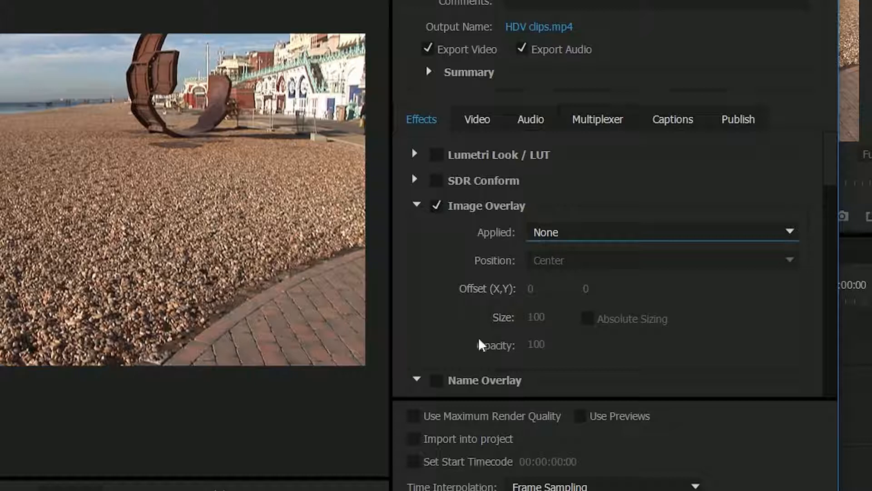
{"action": "left_click", "coordinate": [435, 206]}
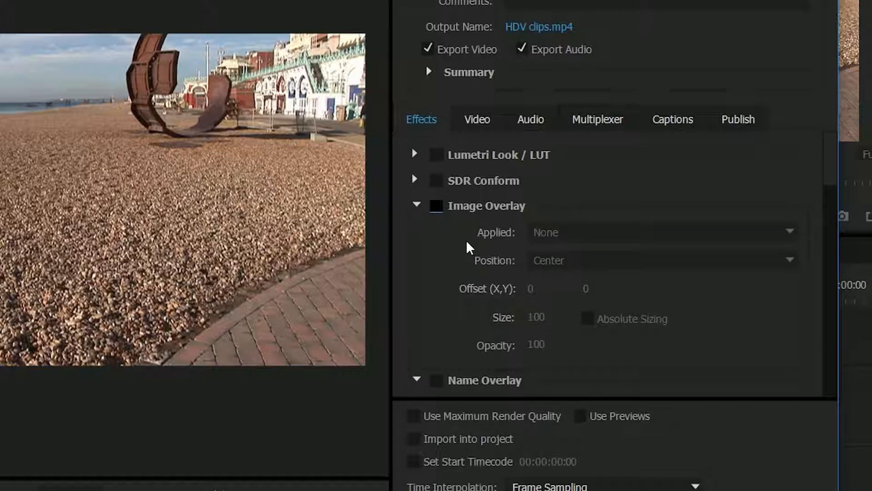
{"action": "mouse_move", "coordinate": [839, 180]}
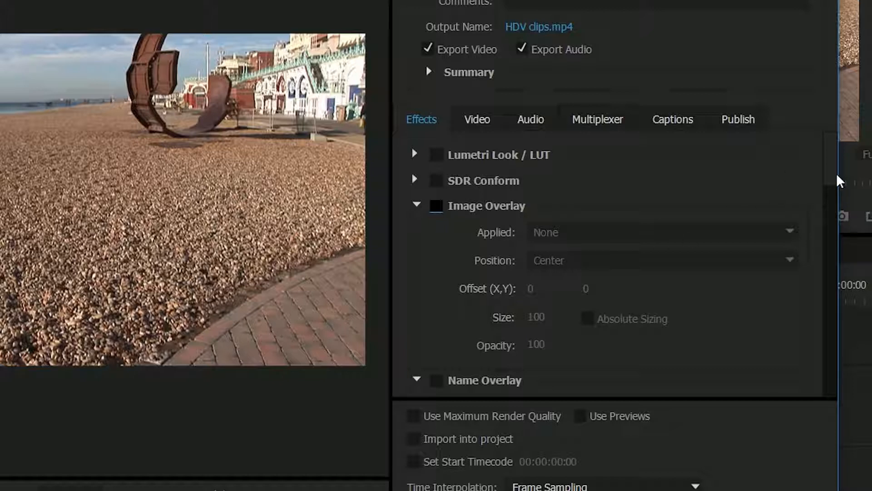
Scroll down the export effects list toward the overlay effects
{"action": "scroll", "scroll_direction": "down", "scroll_amount": 3}
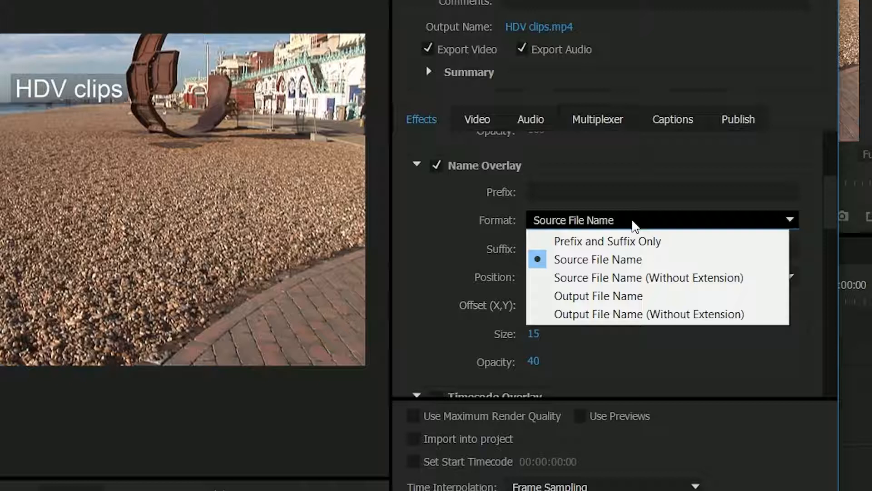
{"action": "mouse_move", "coordinate": [635, 287]}
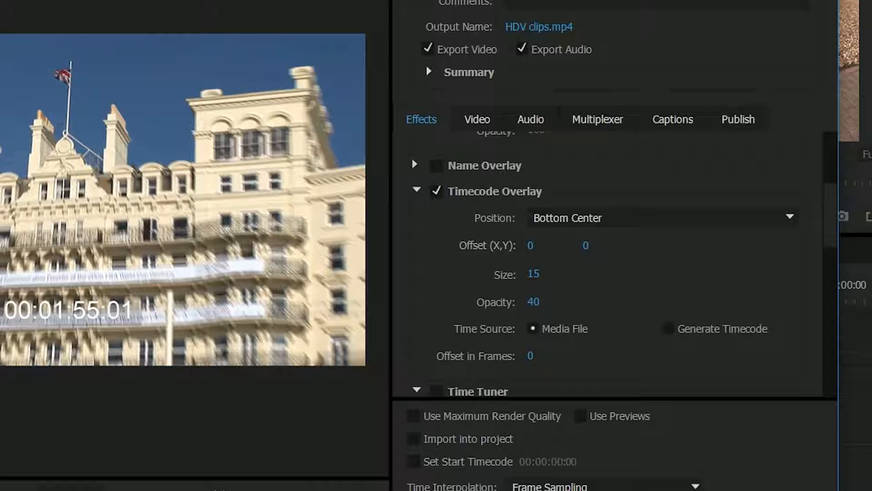
{"action": "mouse_move", "coordinate": [584, 432]}
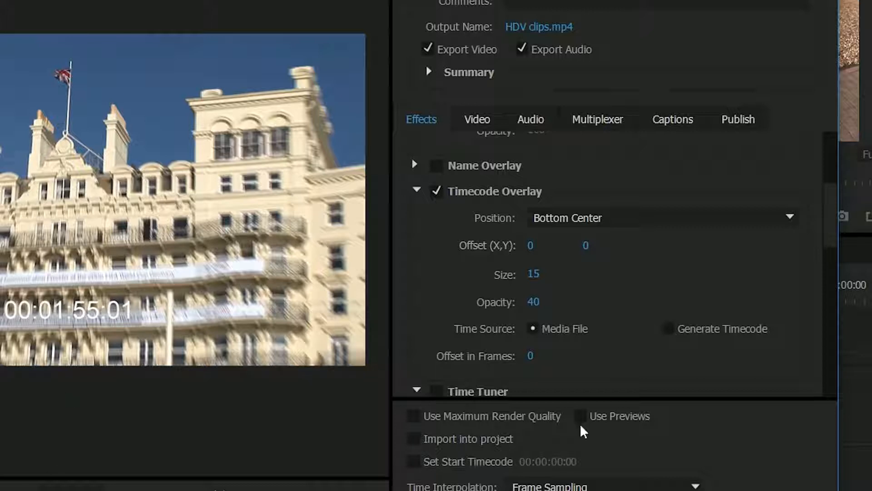
{"action": "mouse_move", "coordinate": [575, 331]}
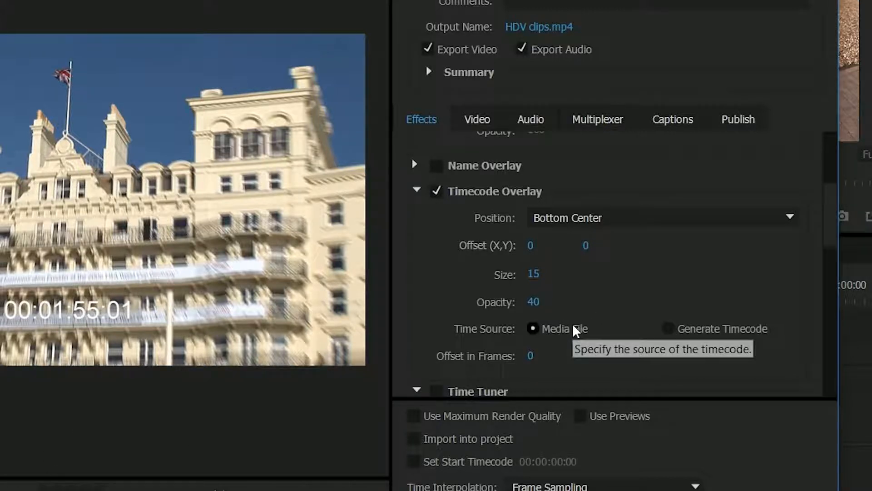
{"action": "scroll", "scroll_direction": "down", "scroll_amount": 3}
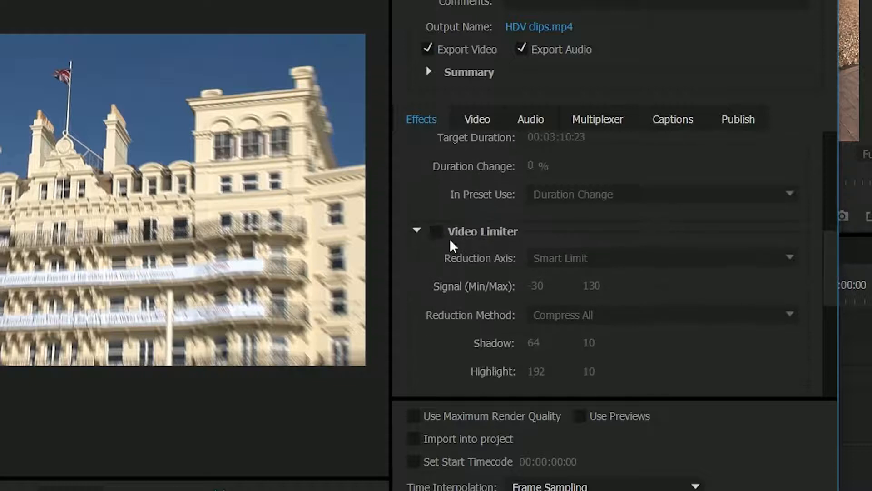
{"action": "left_click", "coordinate": [435, 231]}
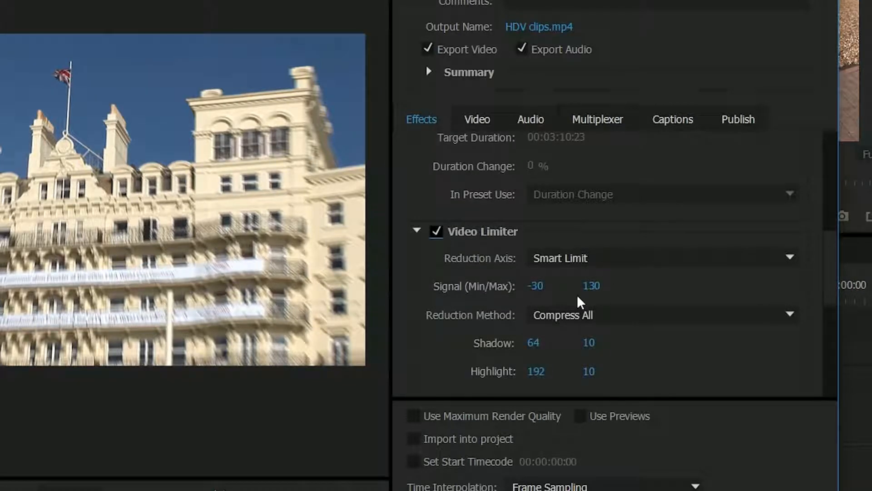
{"action": "mouse_move", "coordinate": [621, 318]}
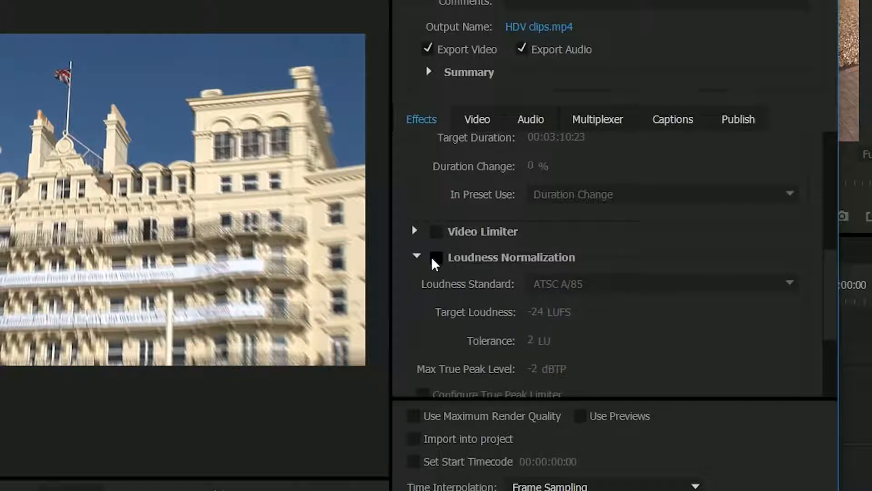
{"action": "left_click", "coordinate": [437, 257]}
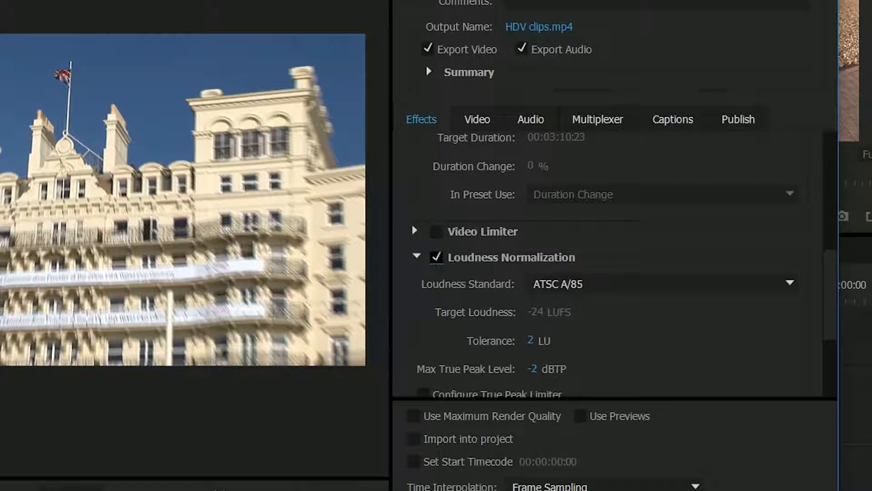
{"action": "scroll", "scroll_direction": "down", "scroll_amount": 3}
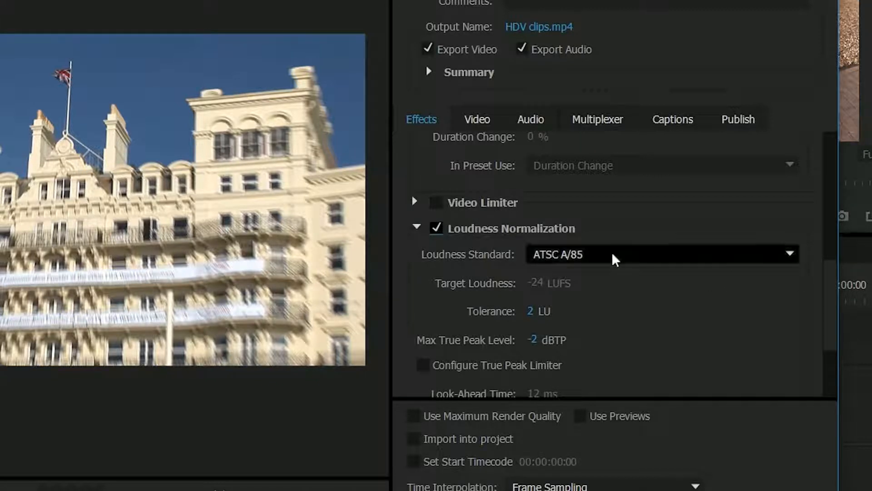
{"action": "left_click", "coordinate": [662, 253]}
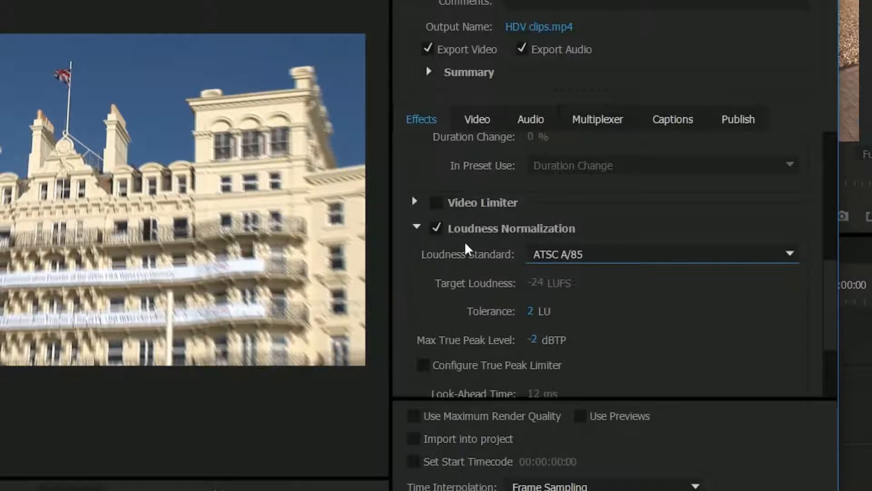
{"action": "left_click", "coordinate": [662, 254]}
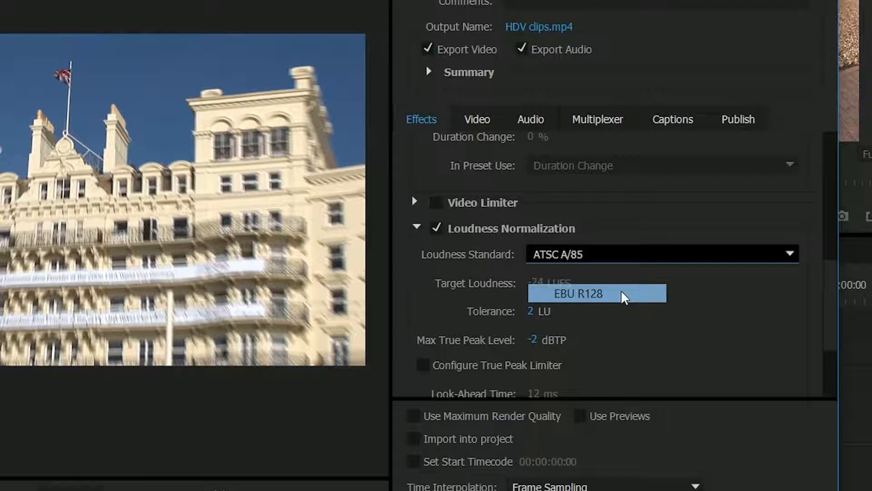
{"action": "left_click", "coordinate": [578, 293]}
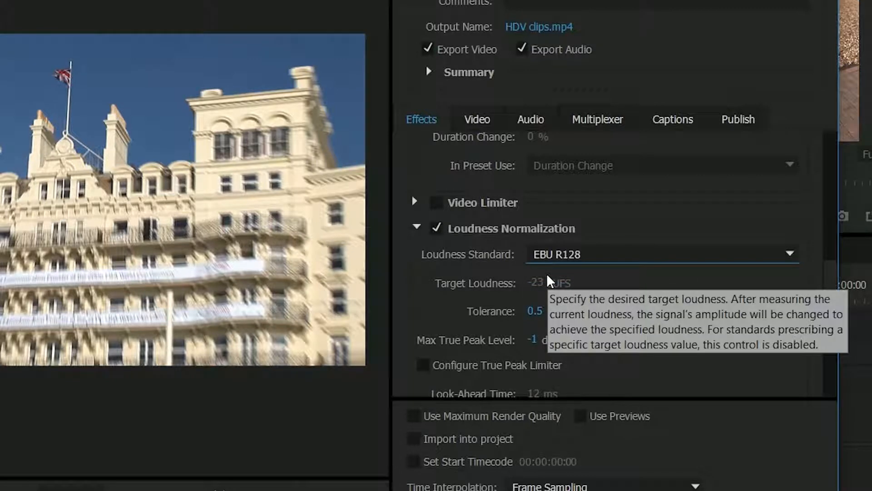
{"action": "mouse_move", "coordinate": [439, 241]}
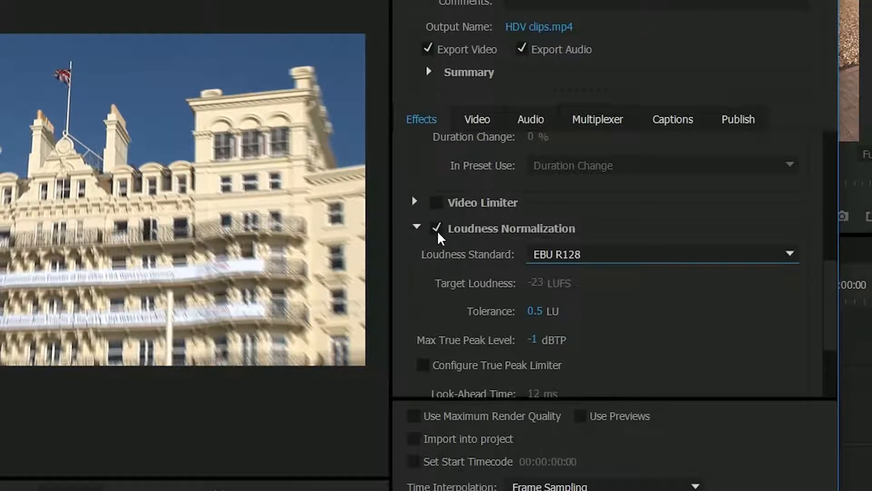
{"action": "left_click", "coordinate": [436, 229]}
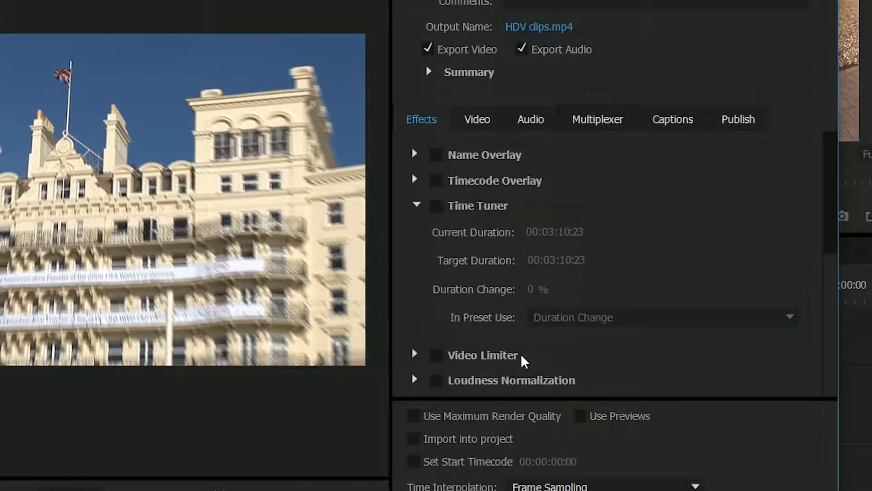
{"action": "mouse_move", "coordinate": [528, 388]}
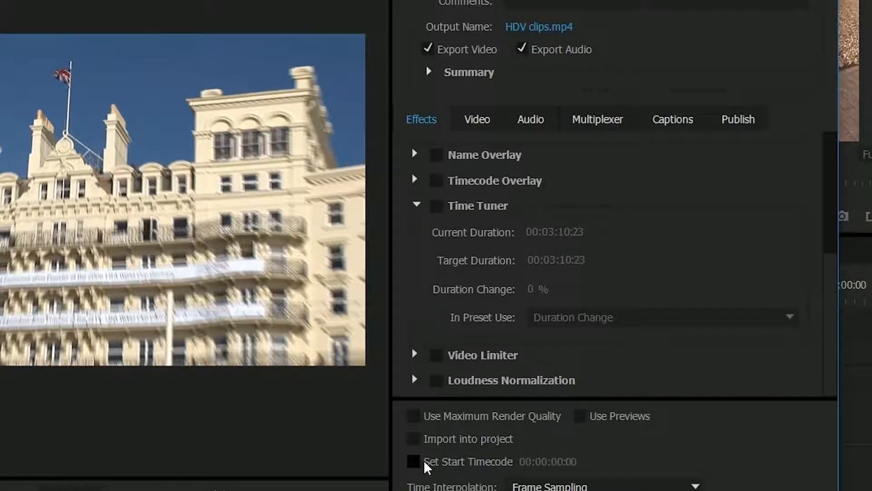
{"action": "mouse_move", "coordinate": [519, 310]}
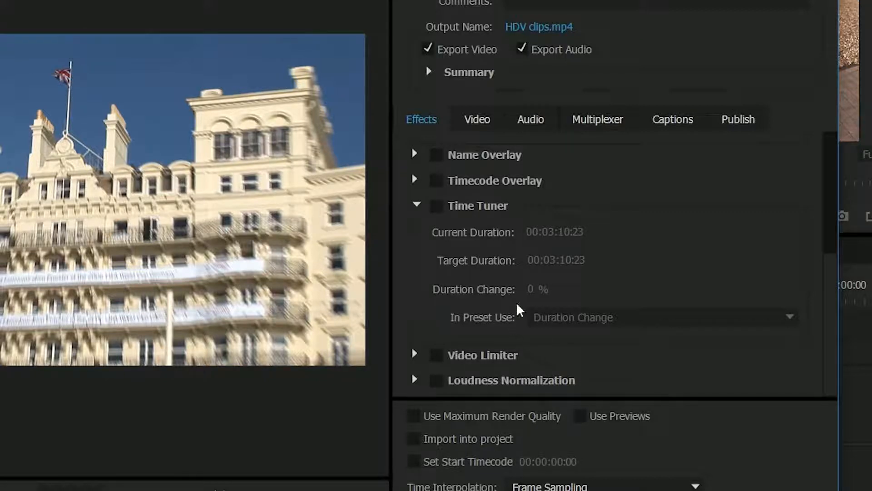
{"action": "mouse_move", "coordinate": [482, 221]}
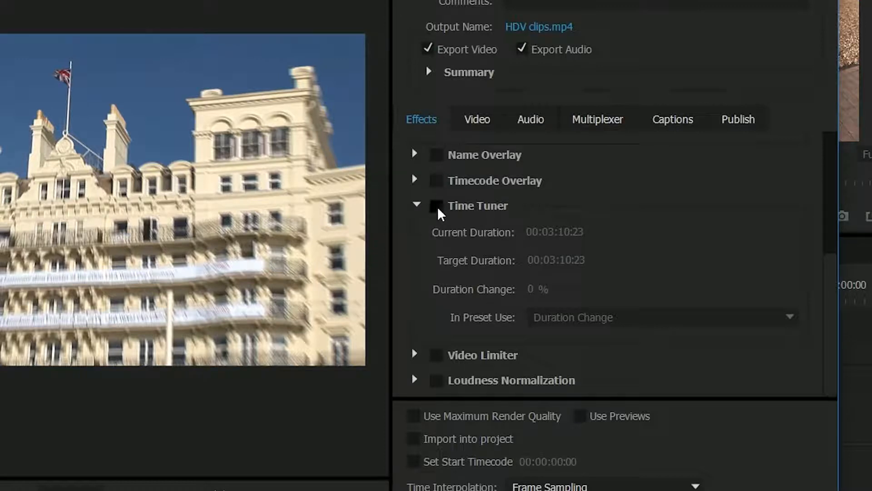
Enable Time Tuner with a 00:03:00:00 target duration and collapse the Image Overlay section
{"action": "left_click", "coordinate": [436, 205]}
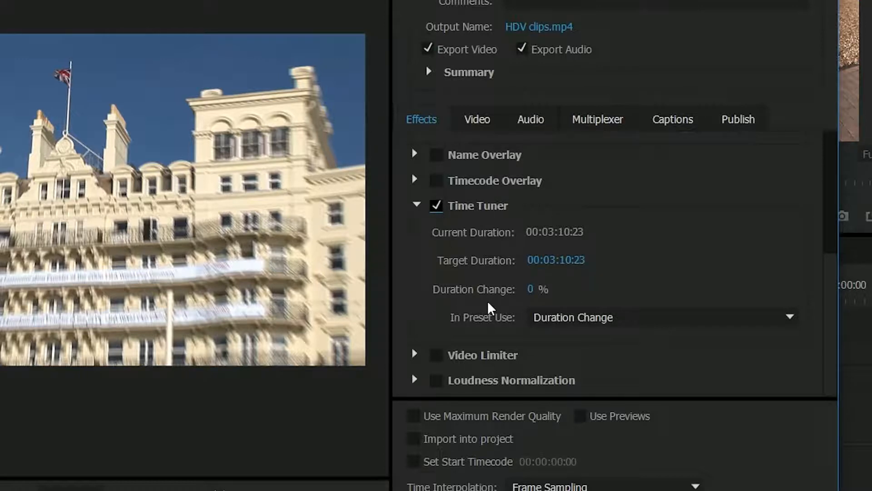
{"action": "mouse_move", "coordinate": [559, 239]}
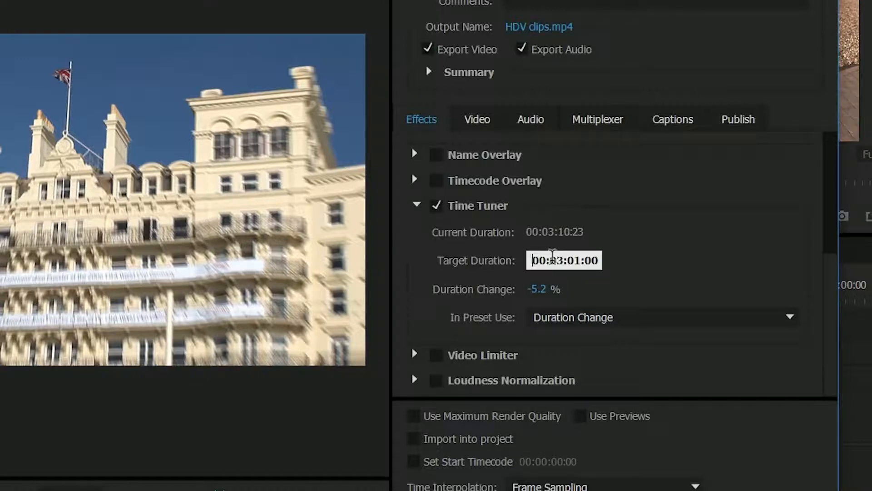
{"action": "left_click", "coordinate": [544, 289]}
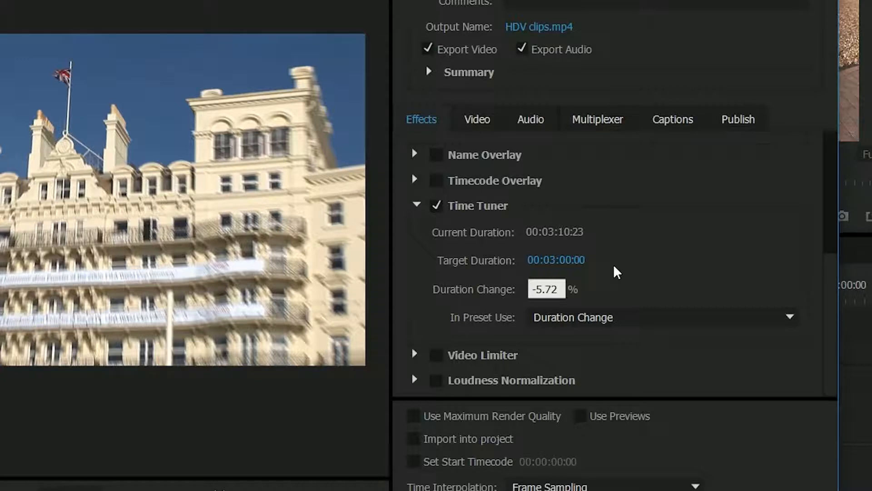
{"action": "left_click", "coordinate": [547, 289]}
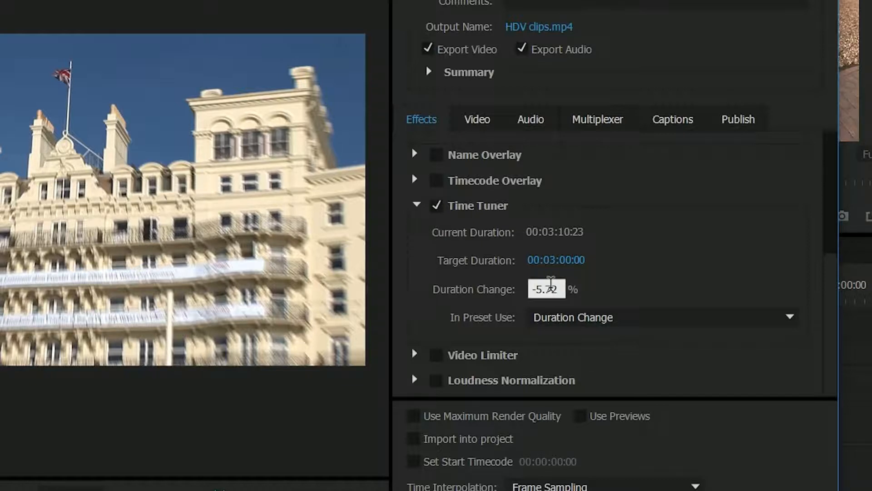
{"action": "left_click", "coordinate": [556, 260]}
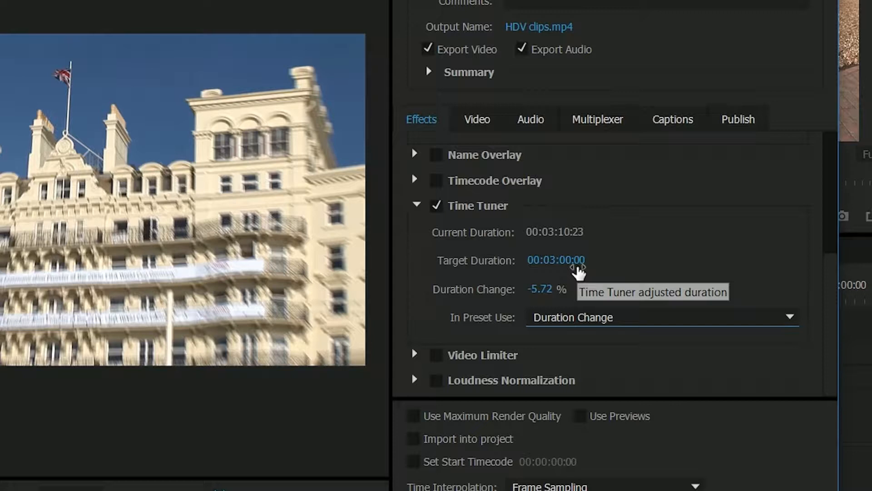
{"action": "mouse_move", "coordinate": [576, 270]}
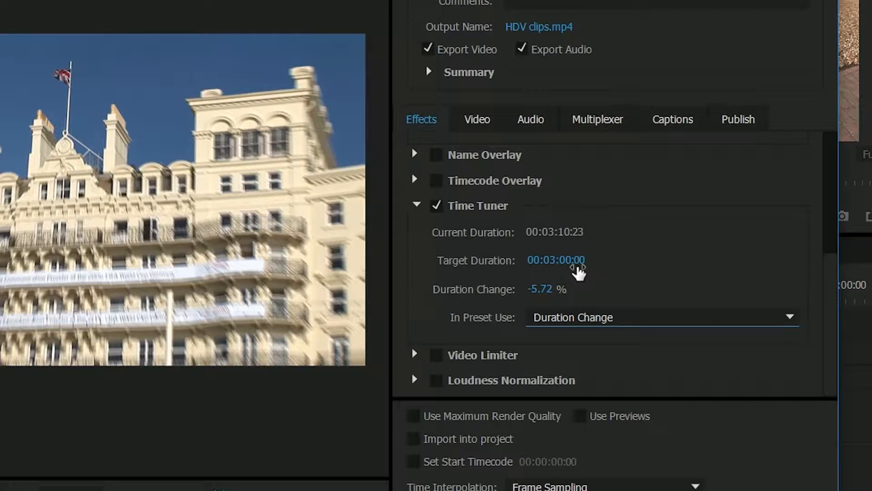
{"action": "mouse_move", "coordinate": [579, 247]}
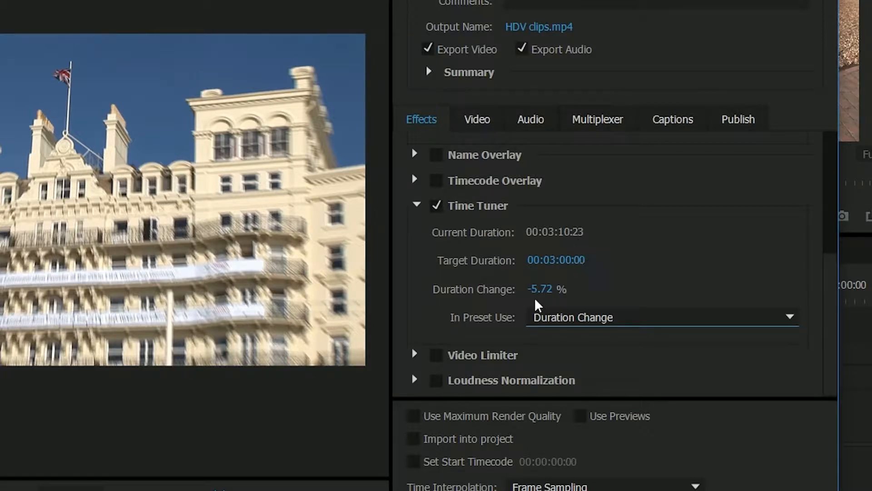
{"action": "mouse_move", "coordinate": [554, 294]}
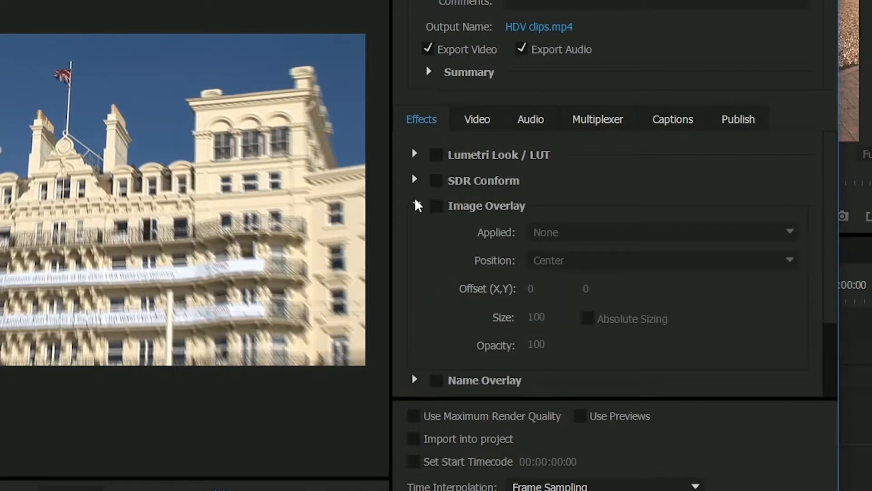
{"action": "left_click", "coordinate": [414, 205]}
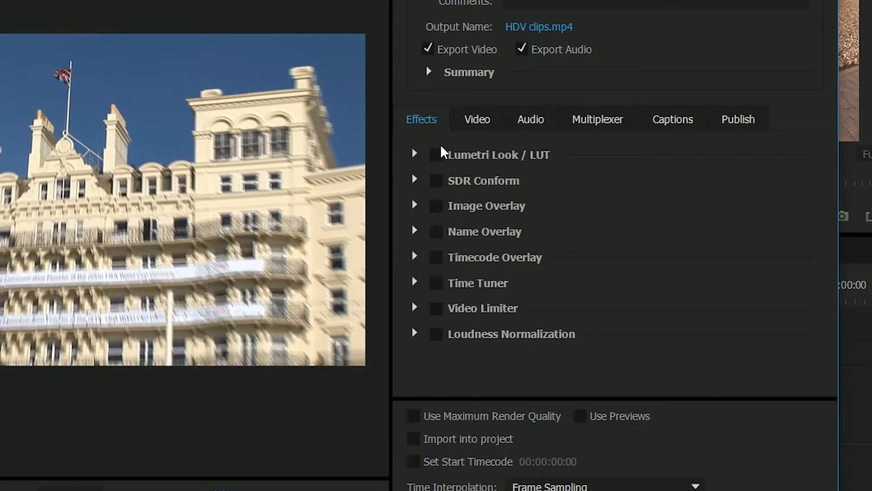
{"action": "mouse_move", "coordinate": [454, 296]}
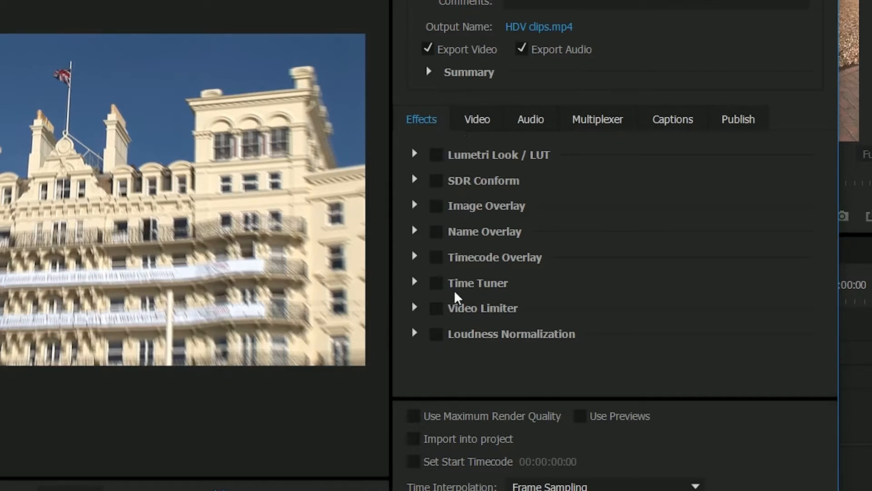